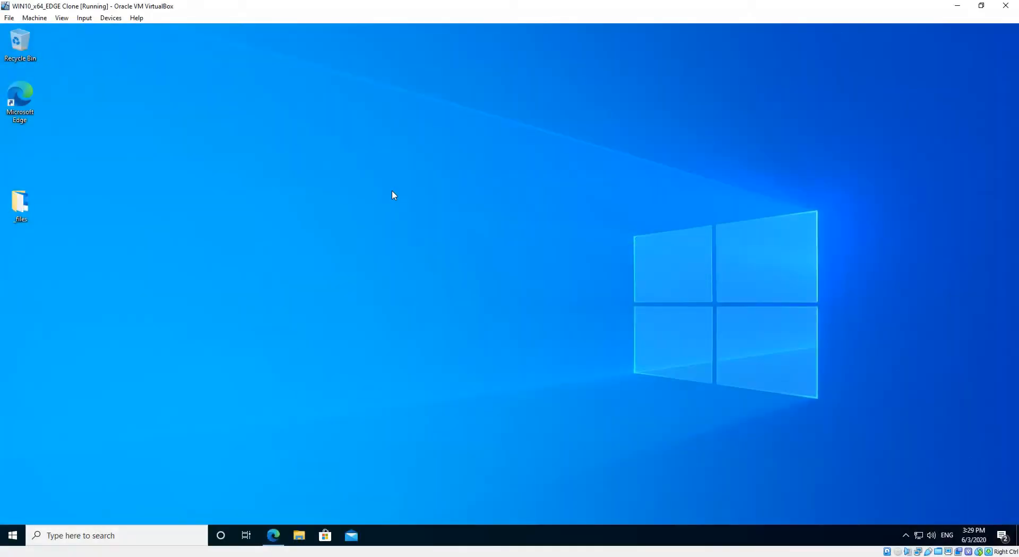
pyautogui.moveTo(282, 159)
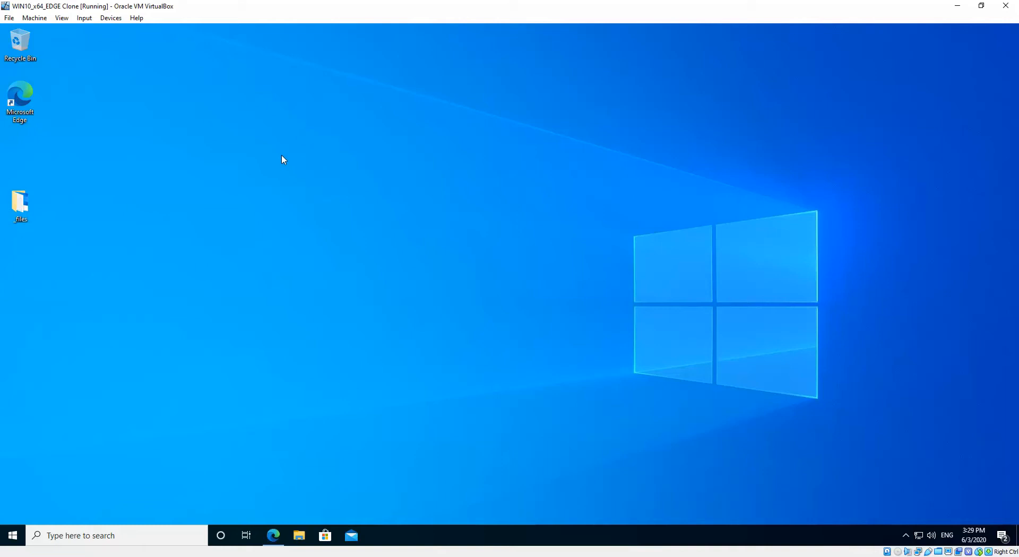
pyautogui.moveTo(112, 120)
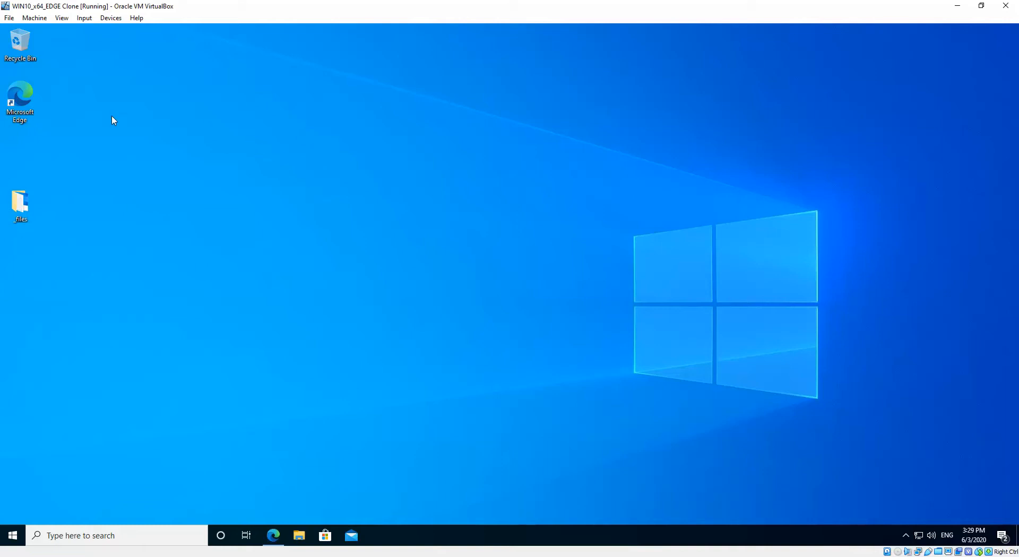
pyautogui.moveTo(106, 123)
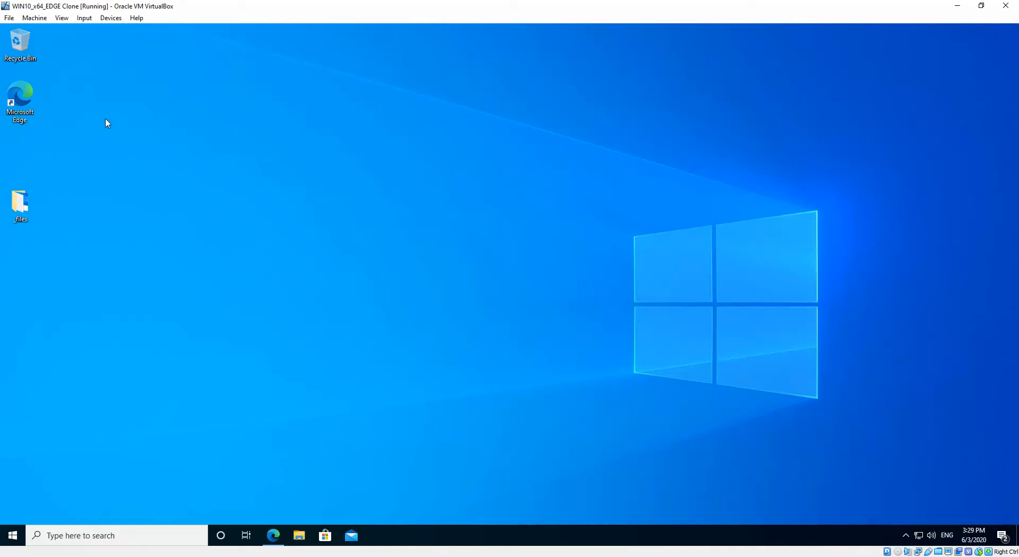
pyautogui.moveTo(232, 146)
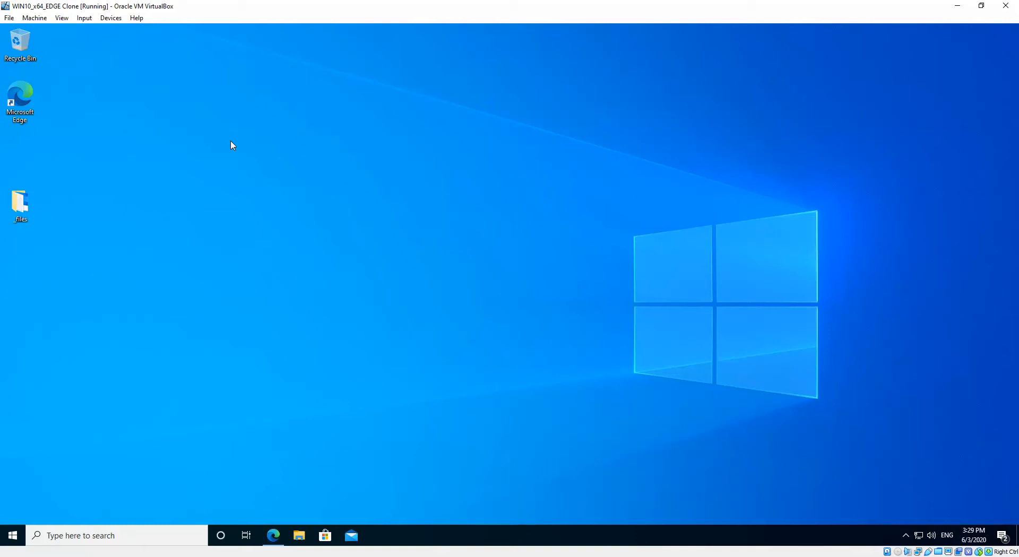
pyautogui.moveTo(338, 356)
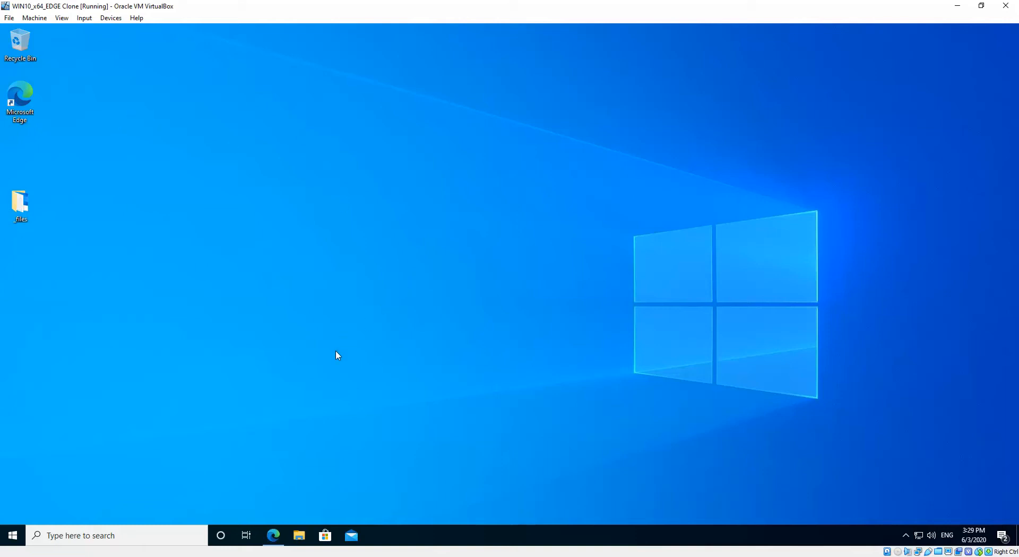
pyautogui.moveTo(90, 159)
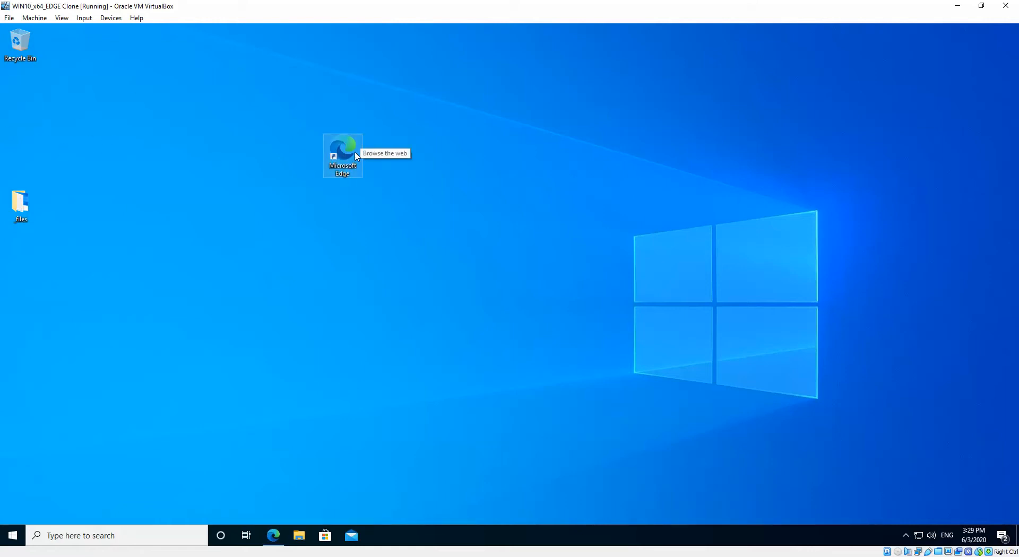
pyautogui.moveTo(389, 162)
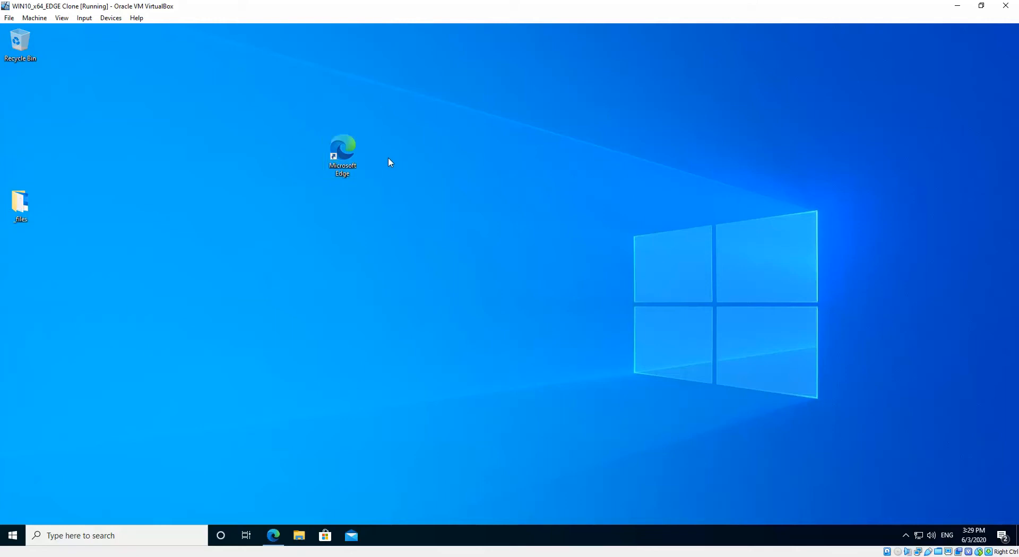
pyautogui.moveTo(393, 181)
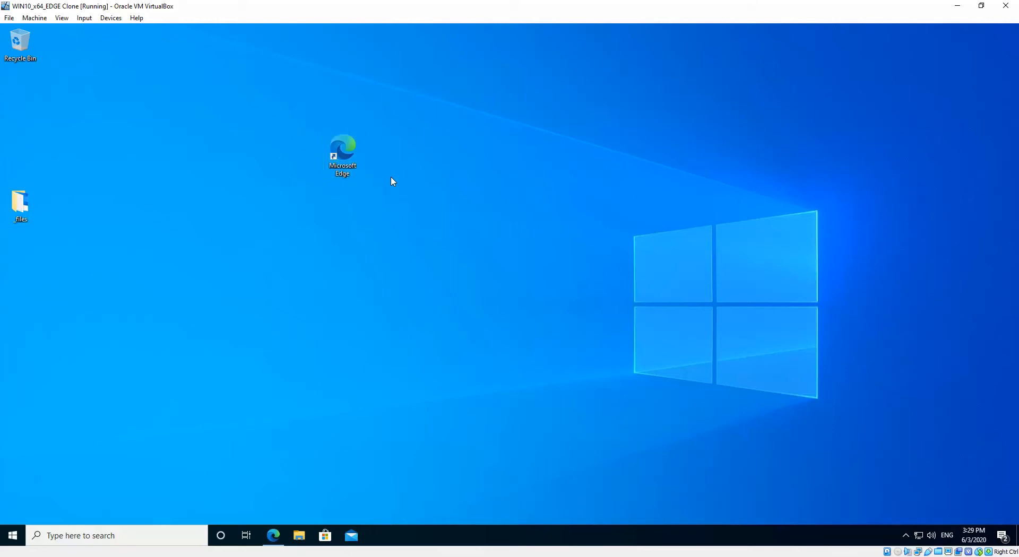
# - Select the Microsoft Edge shortcut and place it in the upper-centre of the desktop
pyautogui.click(347, 148)
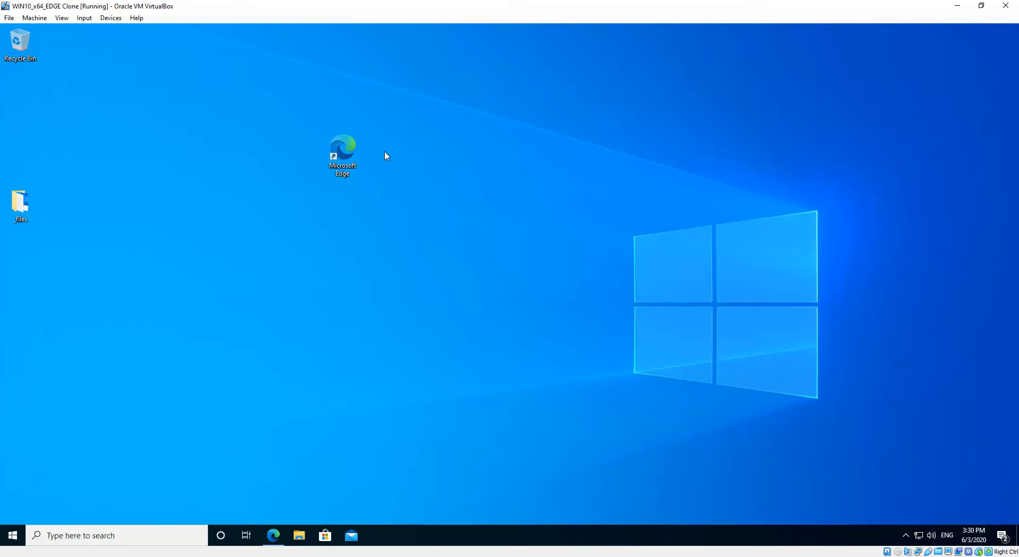
pyautogui.moveTo(418, 184)
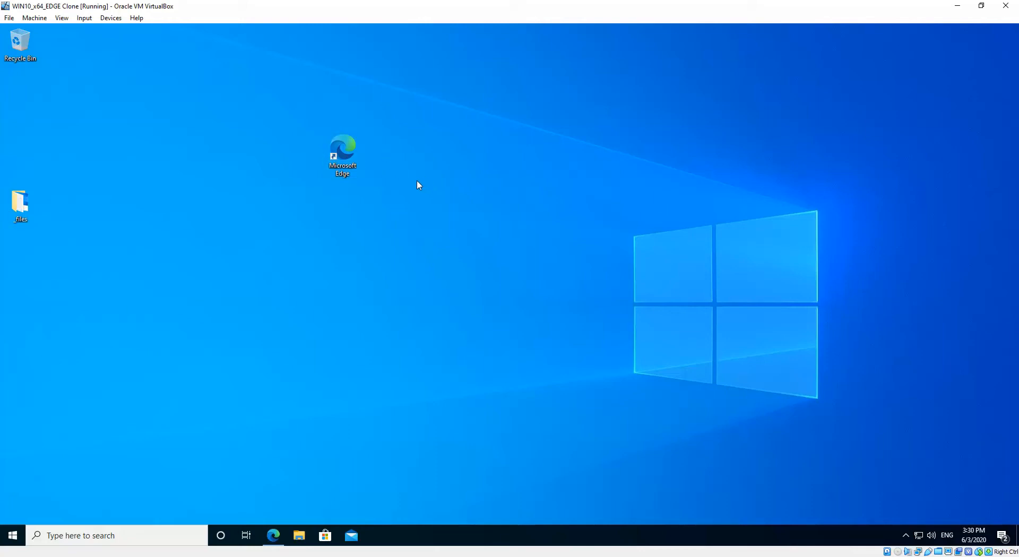
pyautogui.moveTo(418, 165)
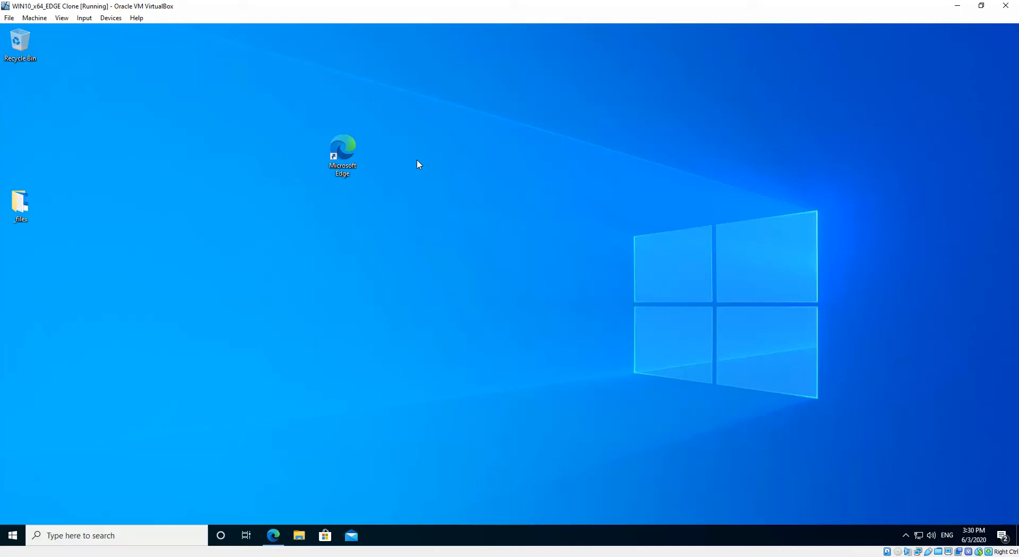
pyautogui.moveTo(423, 157)
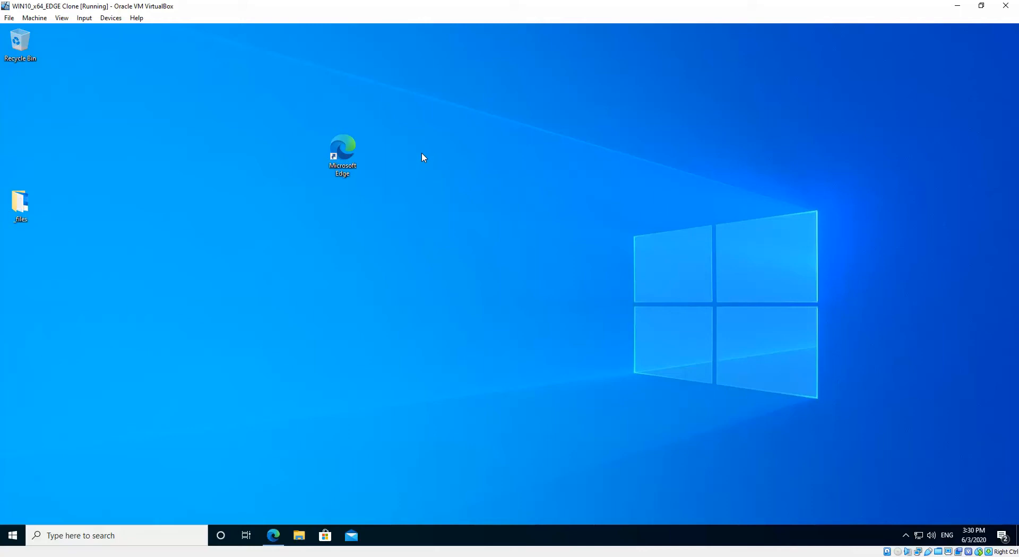
pyautogui.moveTo(416, 161)
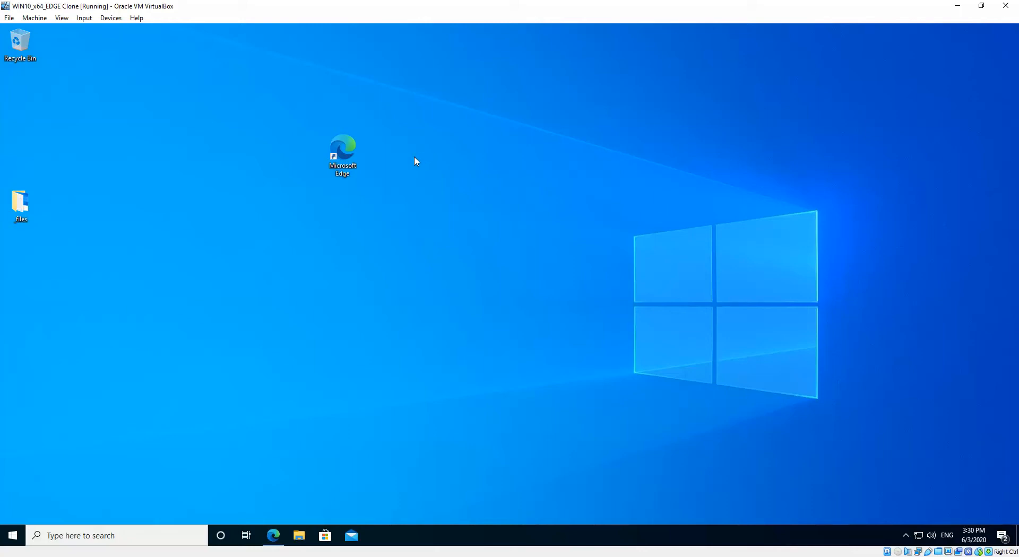
pyautogui.moveTo(380, 176)
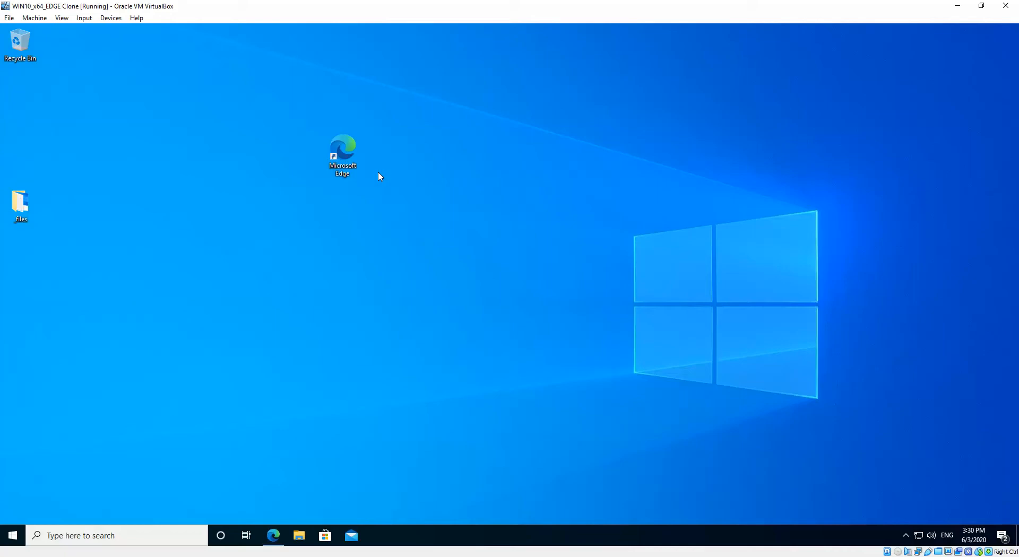
pyautogui.moveTo(320, 474)
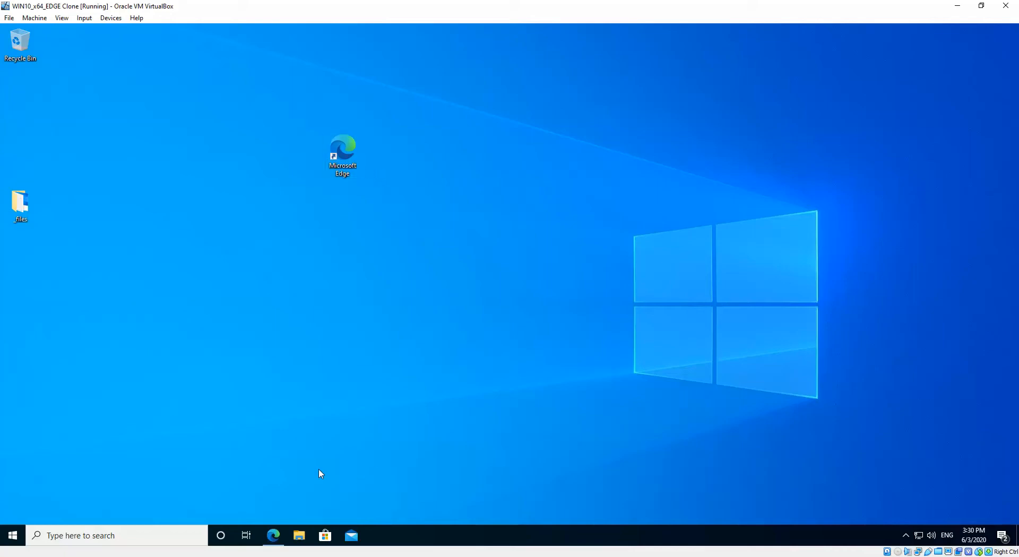
# - Launch Edge from the desktop shortcut and show the Settings and more menu
pyautogui.doubleClick(343, 147)
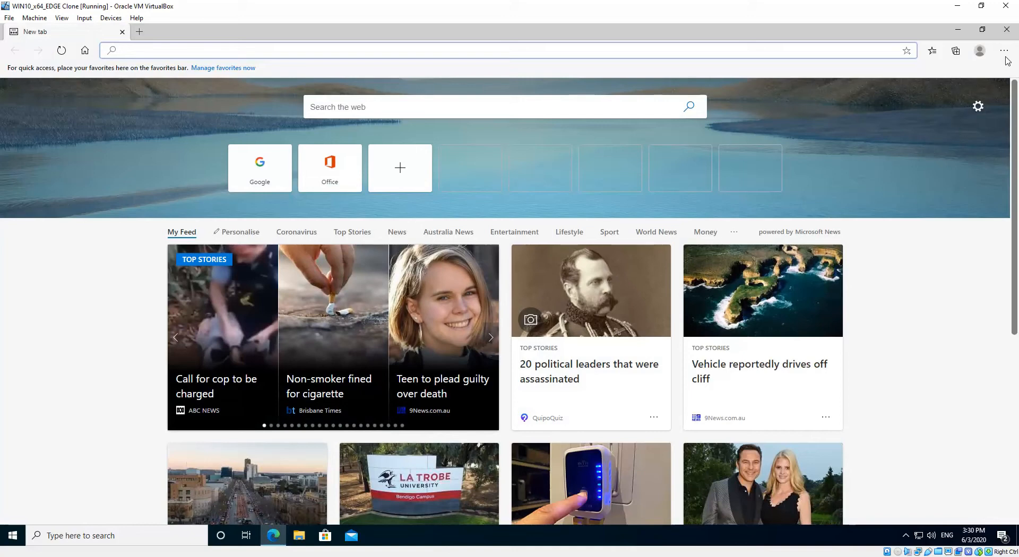
pyautogui.moveTo(1004, 50)
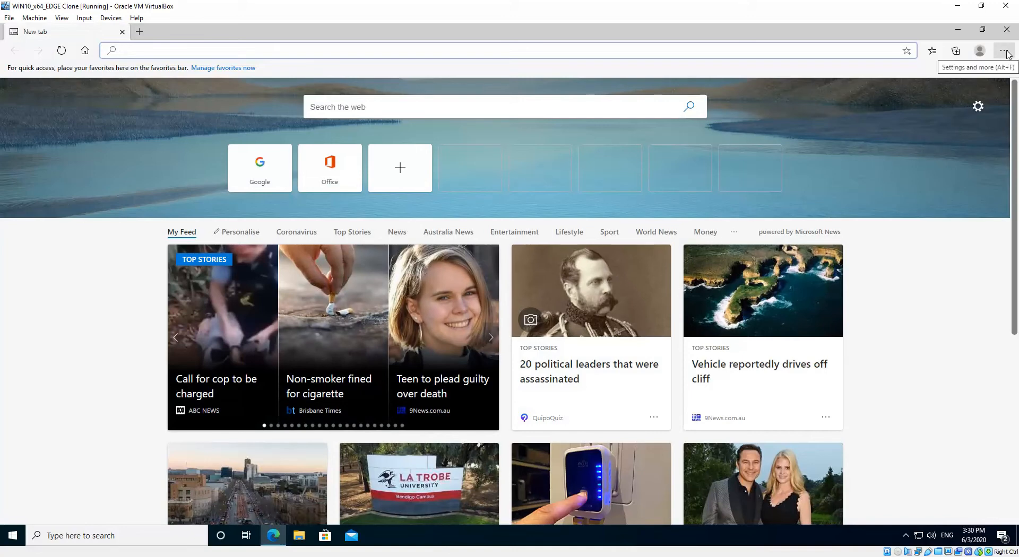
pyautogui.click(1004, 51)
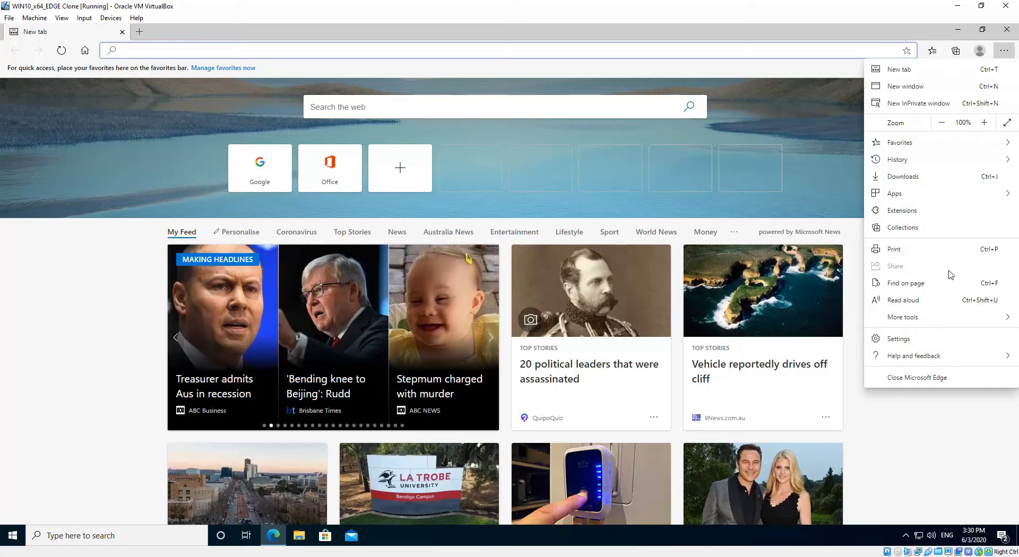
pyautogui.moveTo(921, 340)
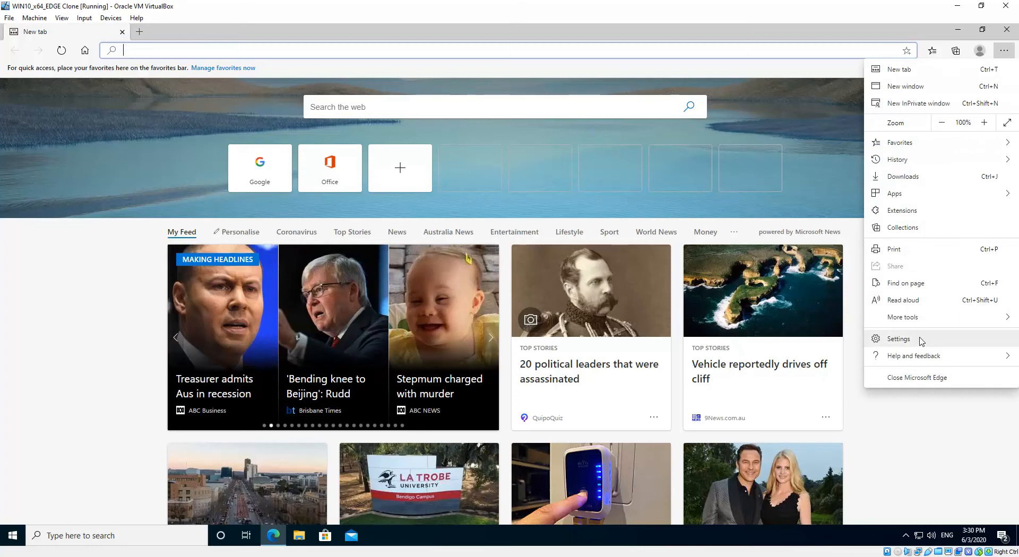
# - Go to Edge's Languages settings and bring up the Add languages dialog
pyautogui.click(897, 339)
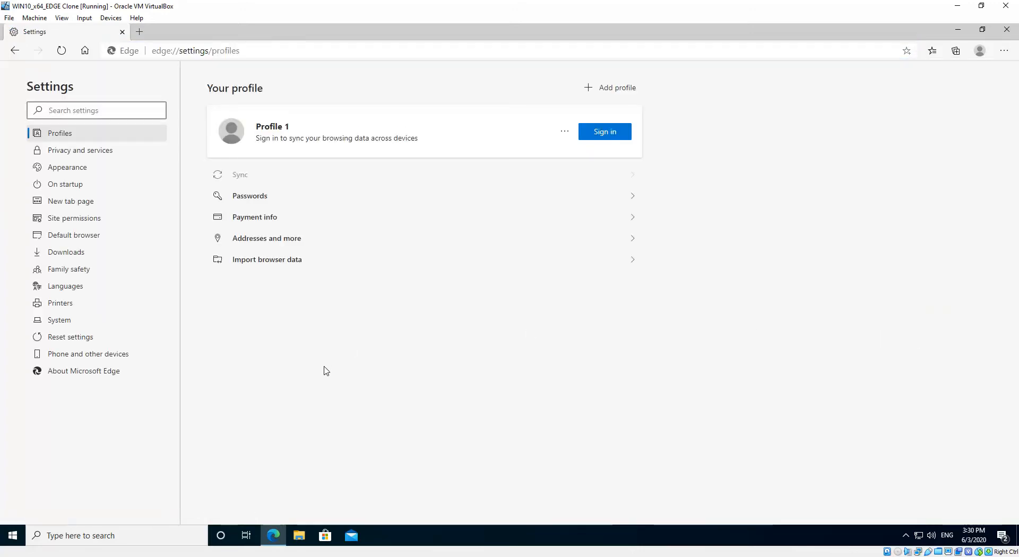
pyautogui.moveTo(105, 317)
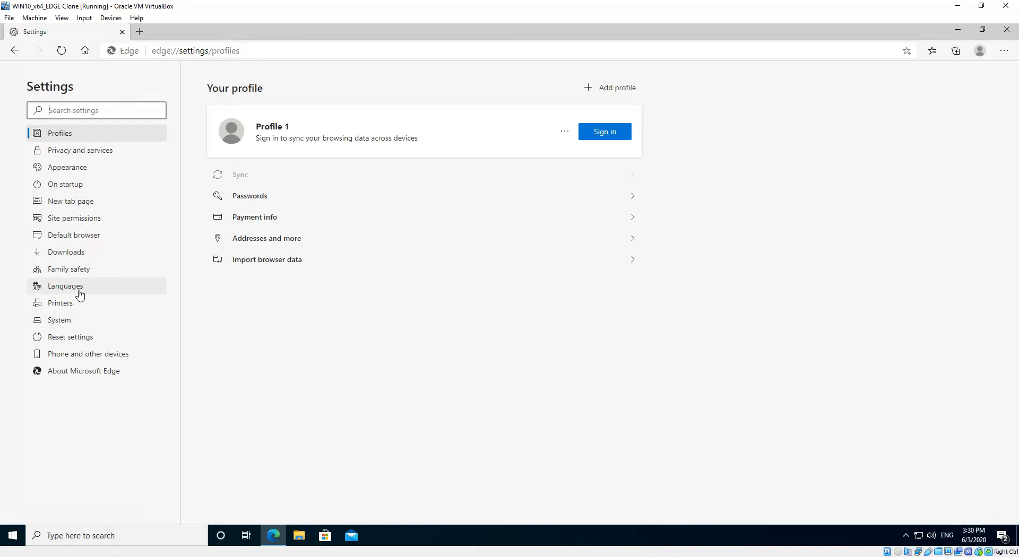
pyautogui.click(65, 286)
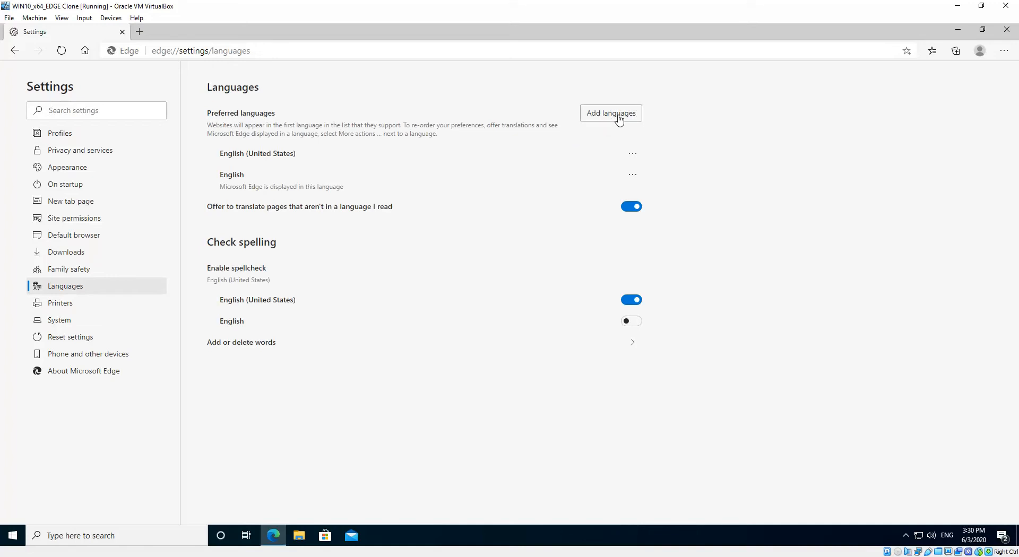
pyautogui.moveTo(614, 119)
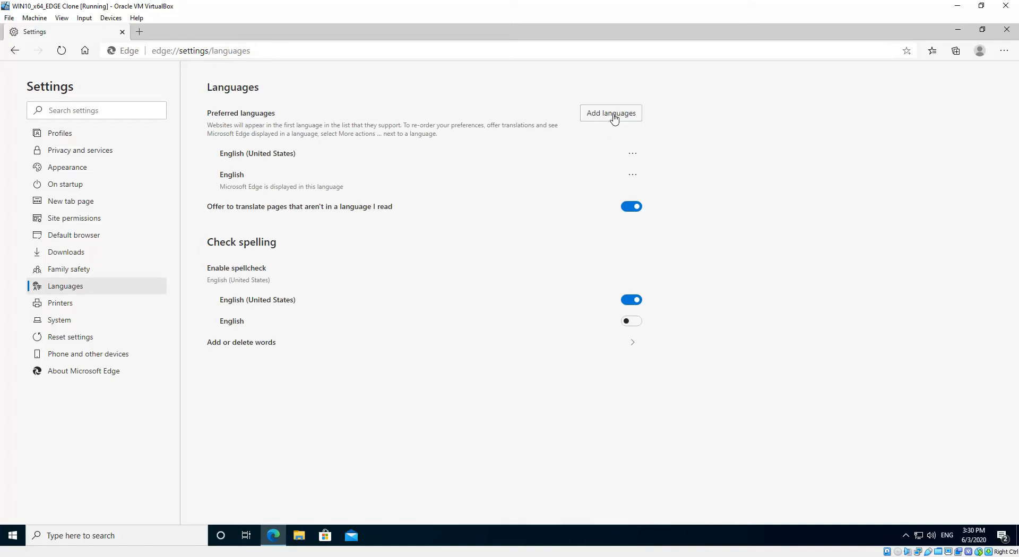
pyautogui.click(610, 113)
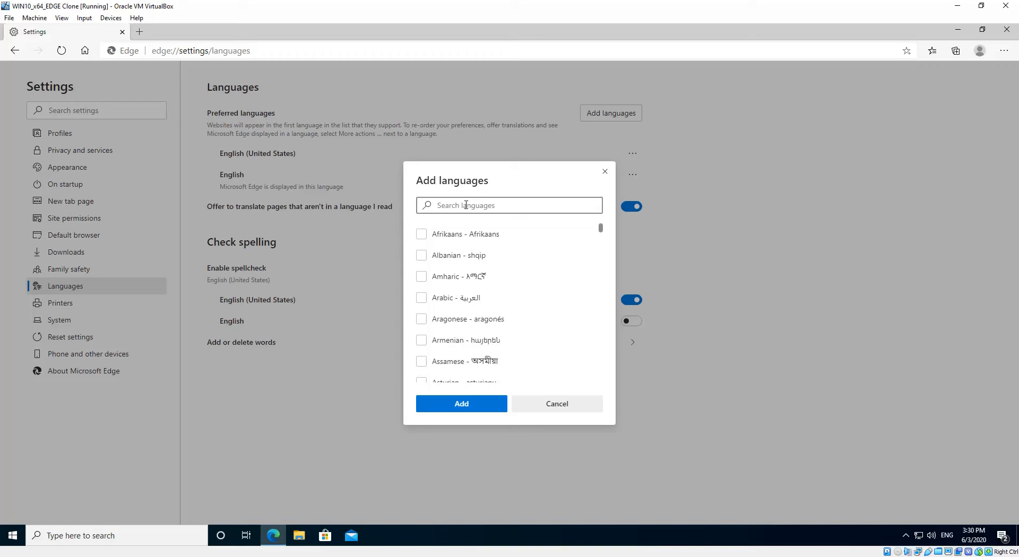
# - Search 'french', select French - français, and add it to preferred languages
pyautogui.write('f')
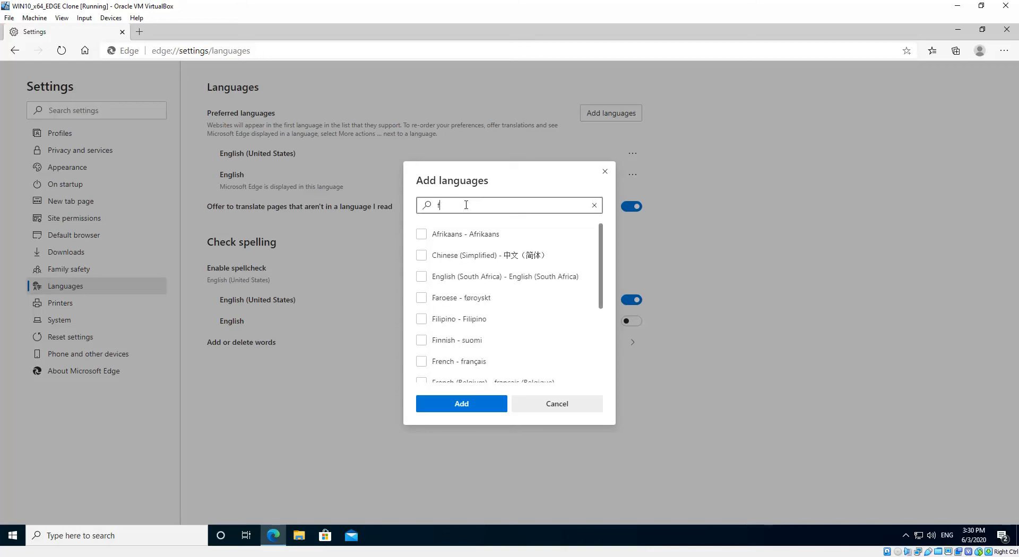
pyautogui.write('rench')
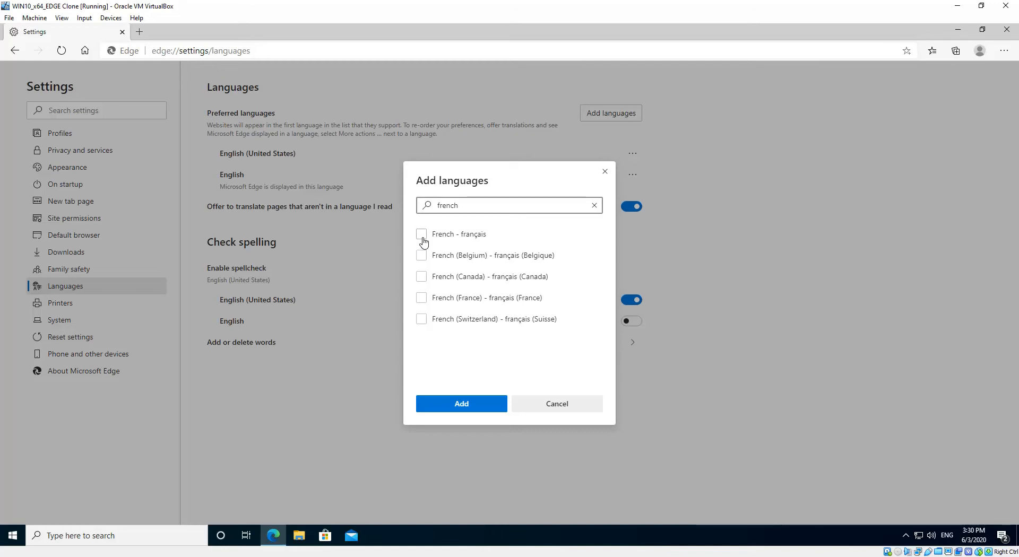
pyautogui.click(421, 234)
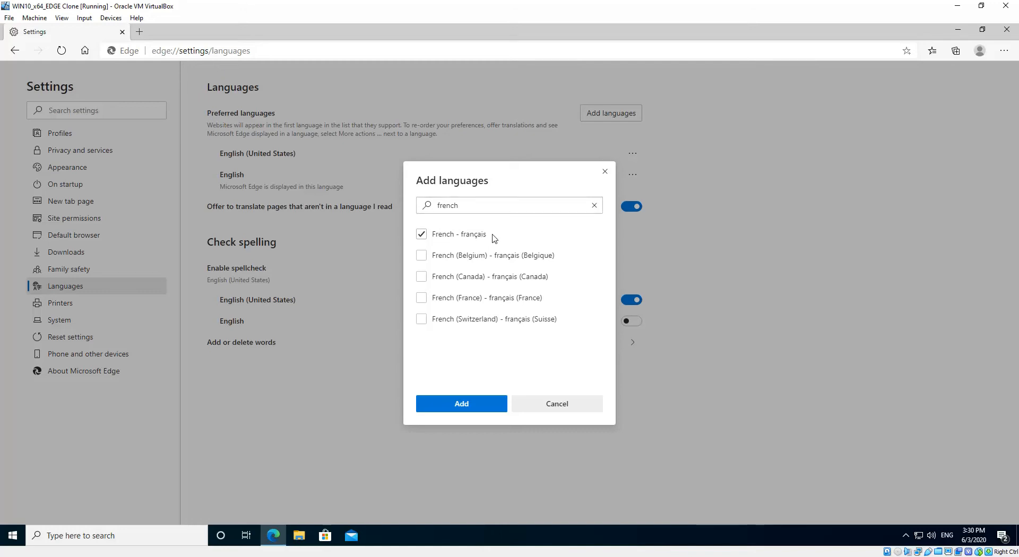
pyautogui.click(461, 403)
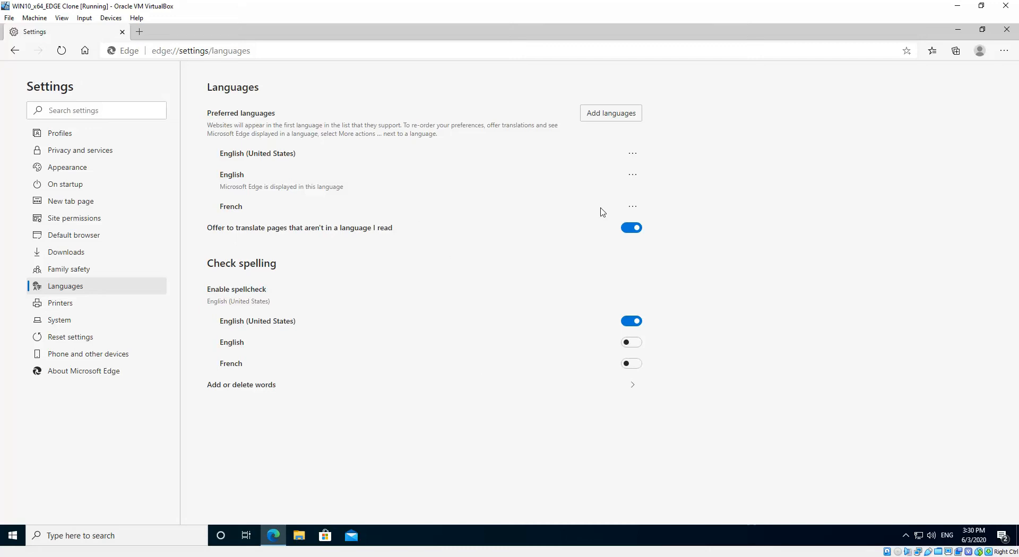
pyautogui.moveTo(576, 210)
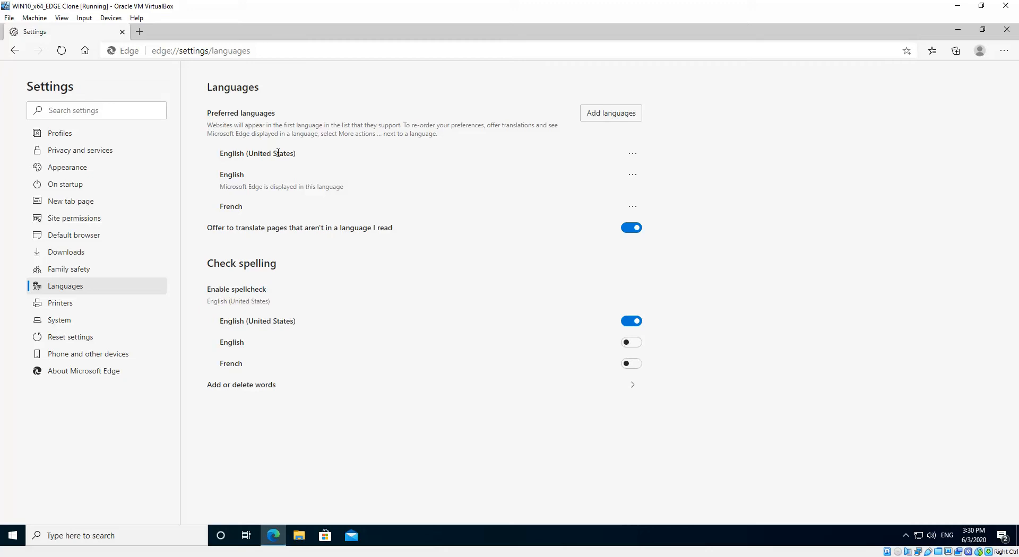
pyautogui.moveTo(264, 178)
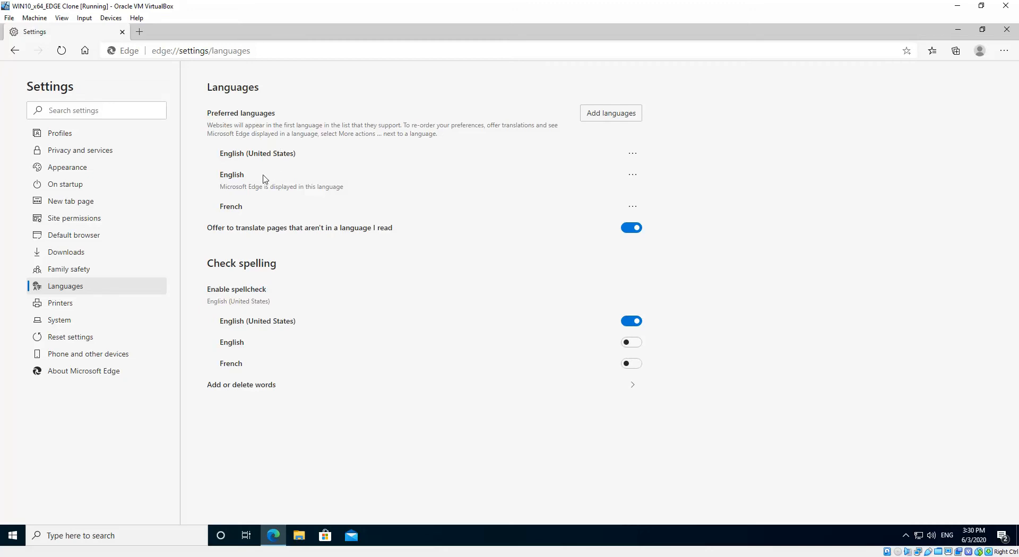
pyautogui.moveTo(677, 310)
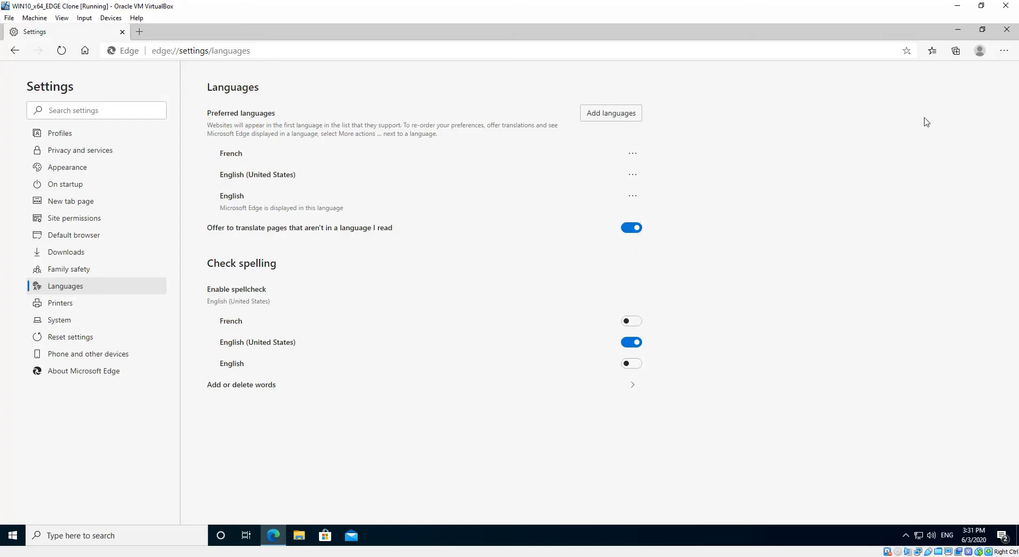
pyautogui.moveTo(50, 70)
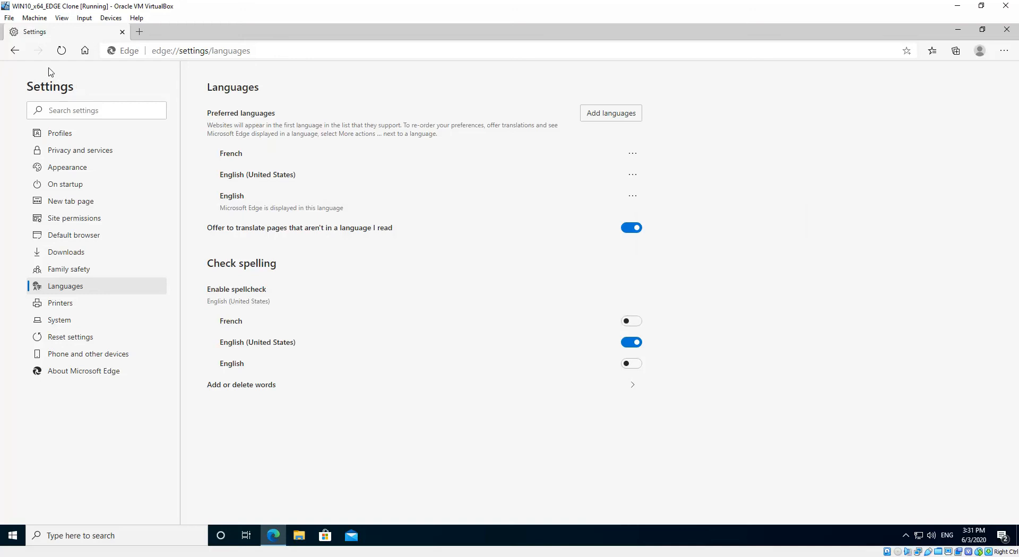
# - Leave the language settings via the Back arrow for the previous settings page
pyautogui.click(15, 66)
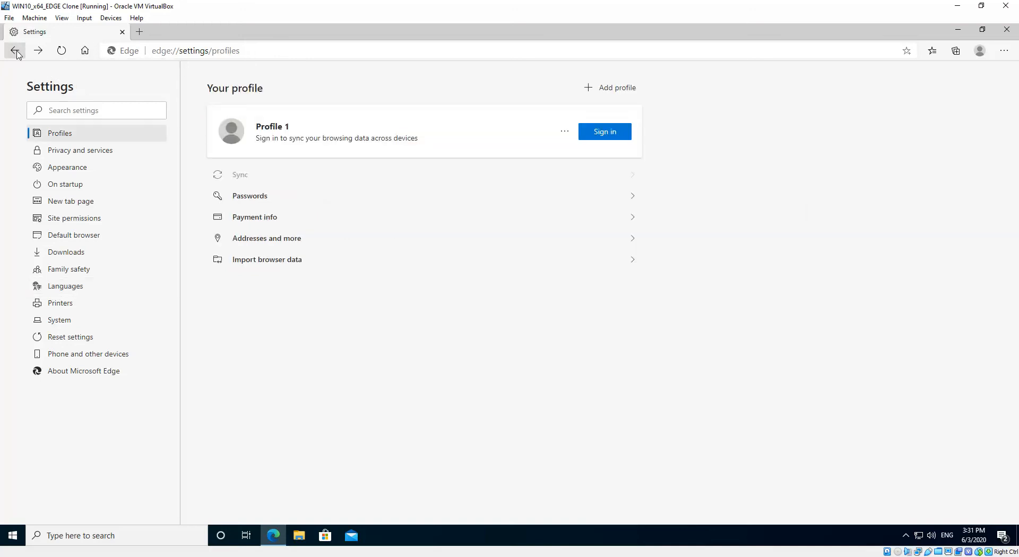
# - Go back to google.com and confirm it now displays in French
pyautogui.click(14, 51)
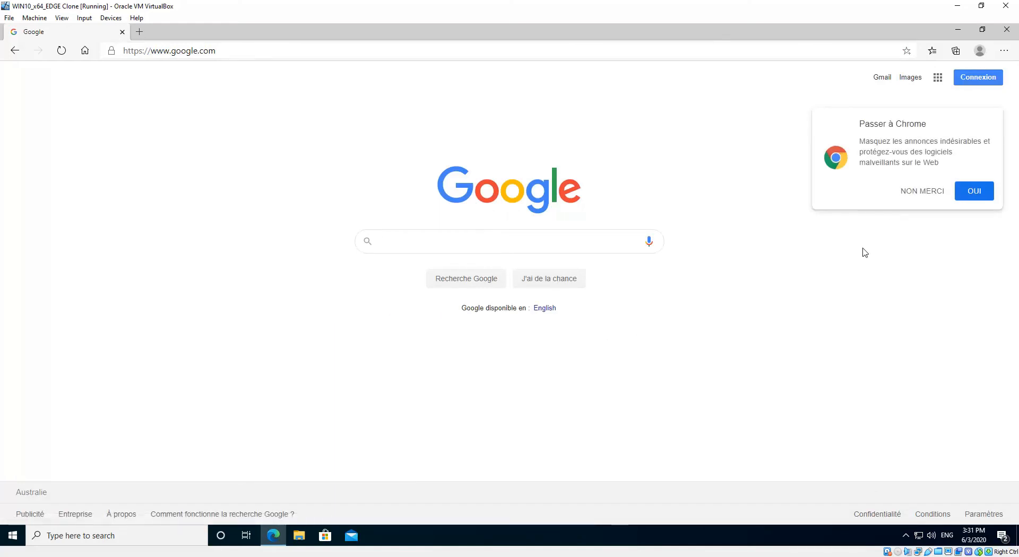
pyautogui.moveTo(701, 157)
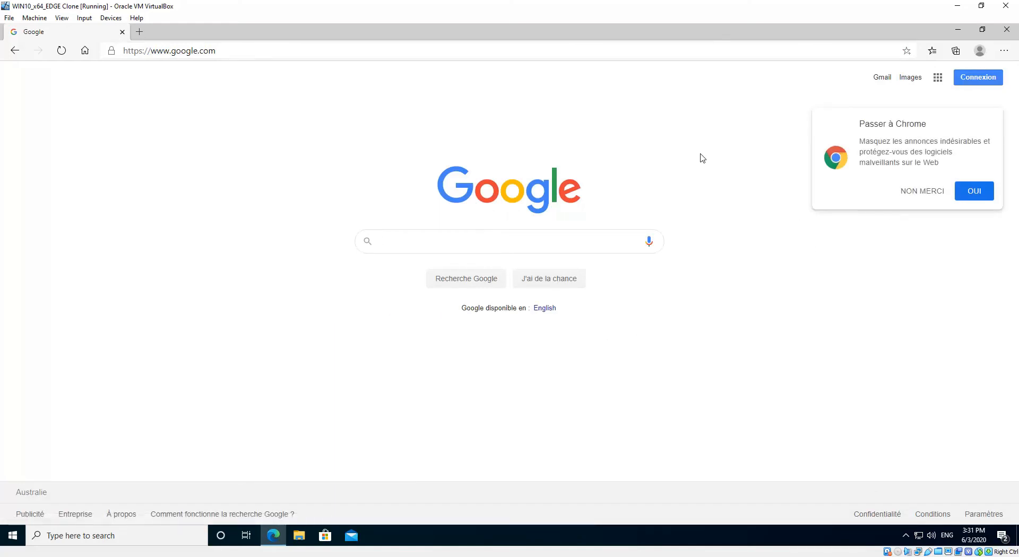
pyautogui.moveTo(689, 170)
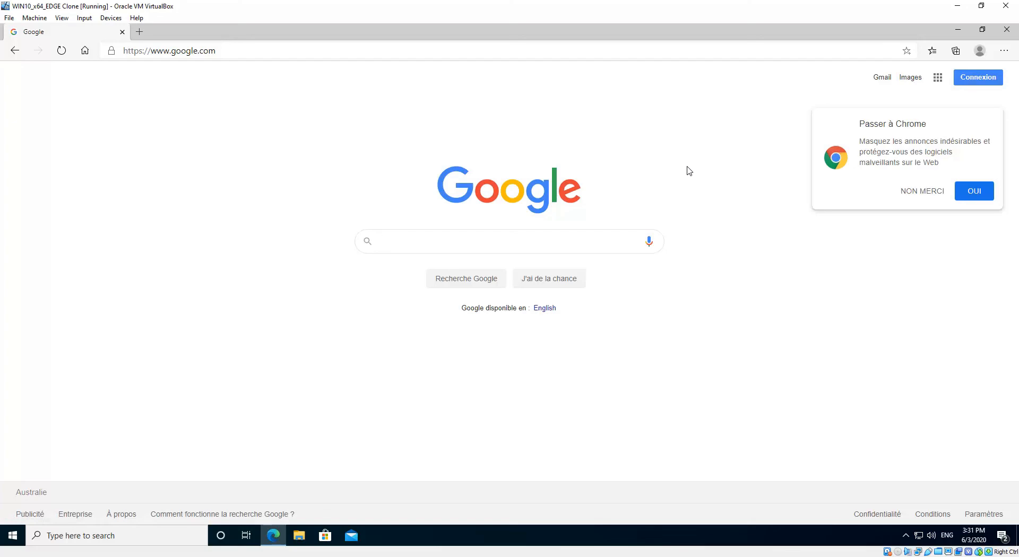